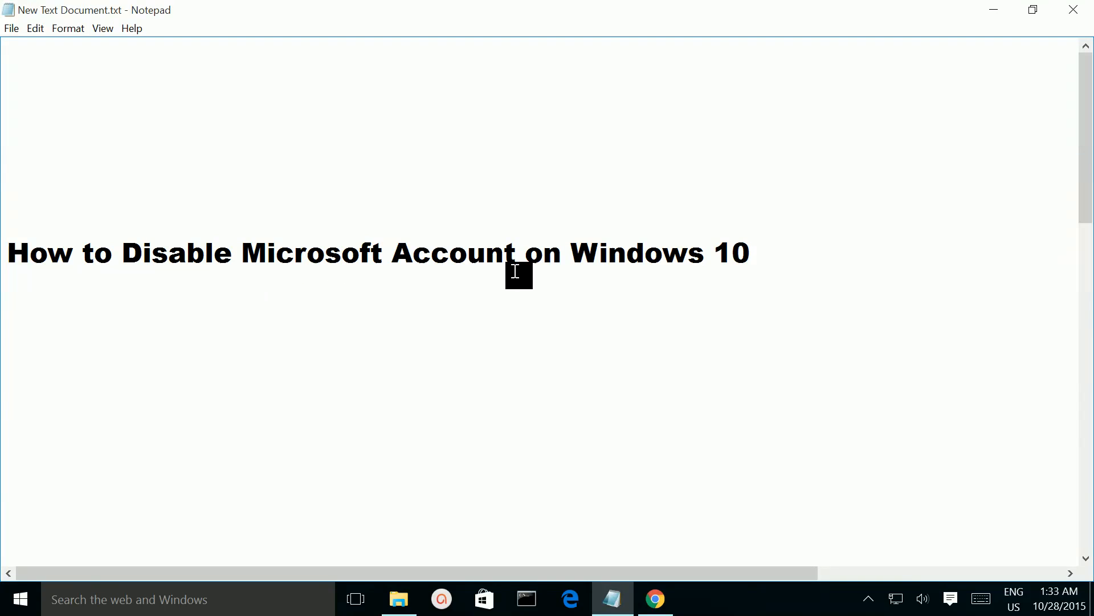
{"action": "mouse_move", "coordinate": [36, 602]}
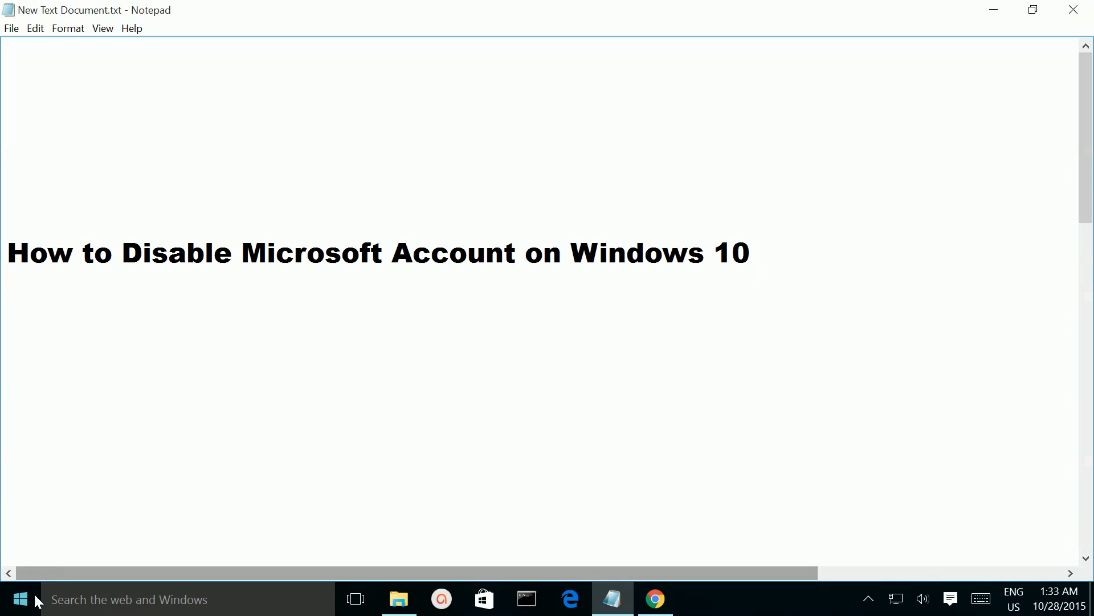
{"action": "mouse_move", "coordinate": [19, 599]}
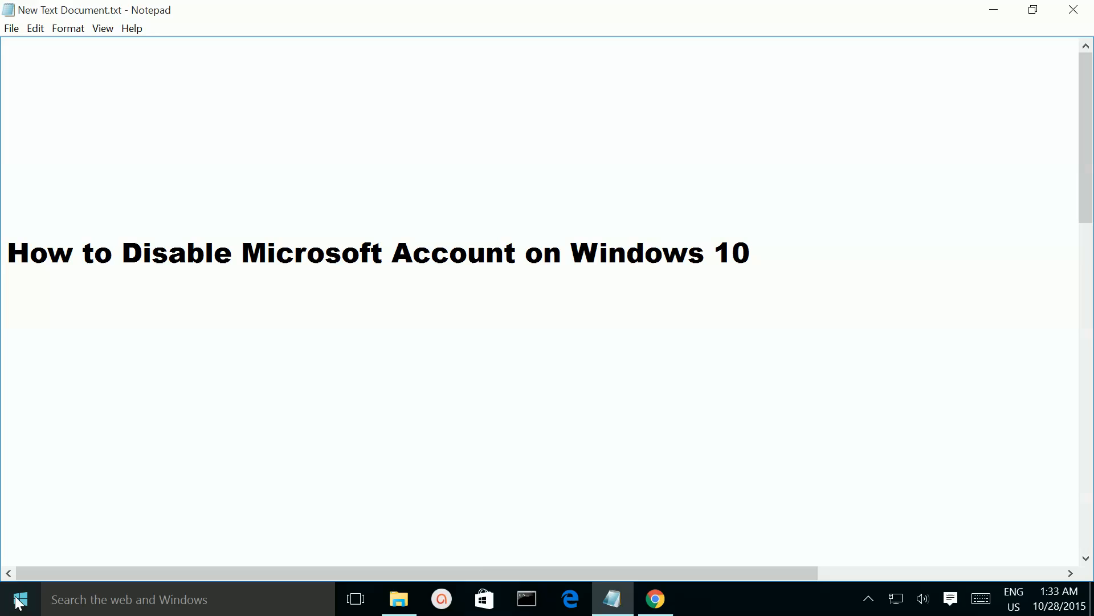
From Start, show the signed-in user's menu with Change account settings, Lock and Sign out.
{"action": "left_click", "coordinate": [19, 598]}
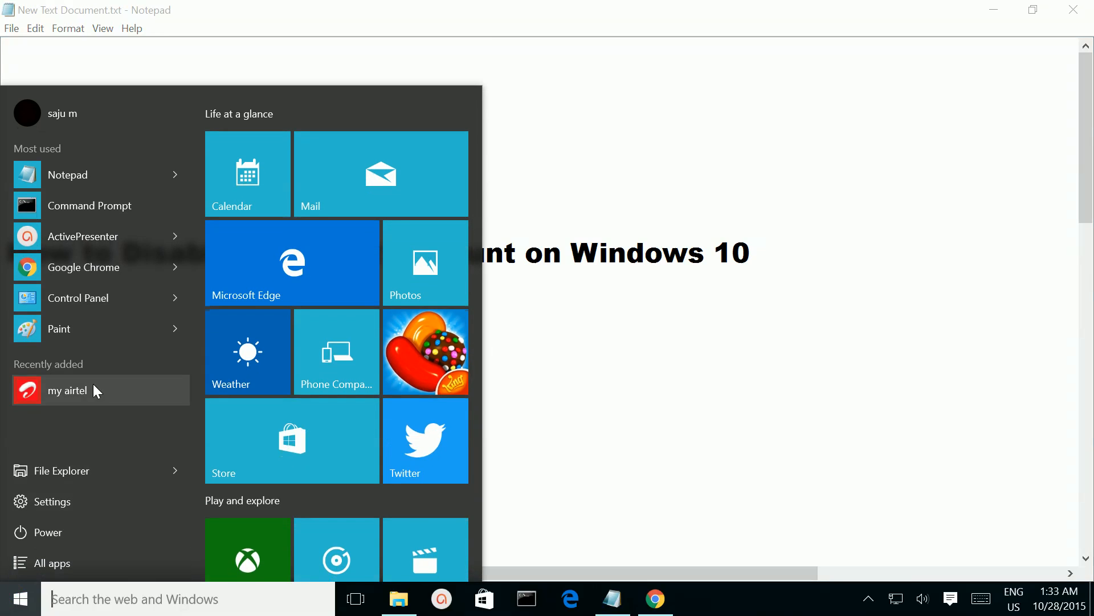
{"action": "mouse_move", "coordinate": [77, 117]}
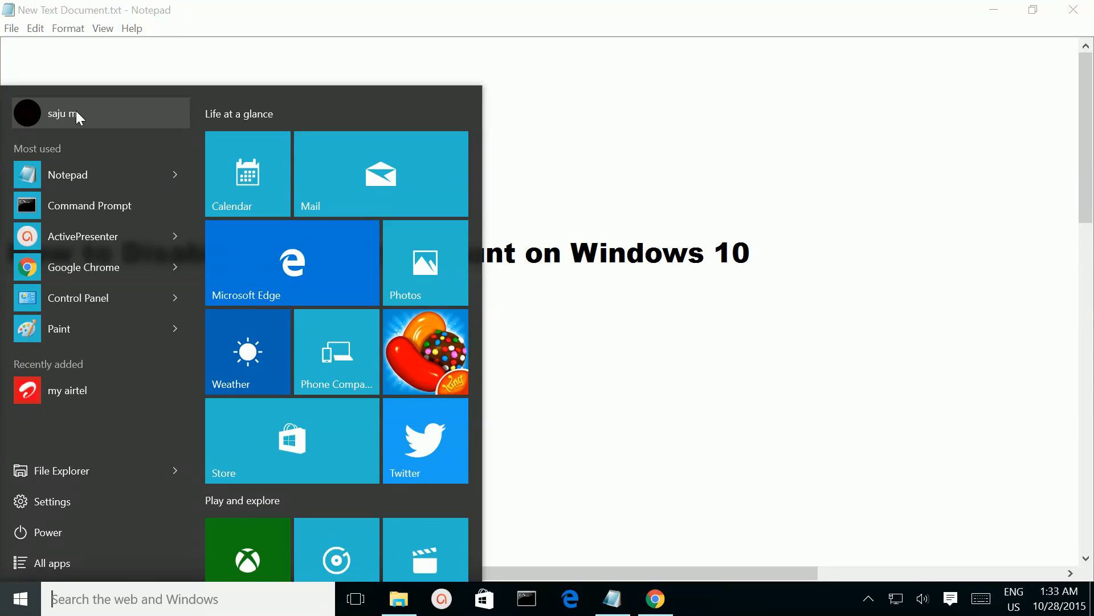
{"action": "left_click", "coordinate": [62, 113]}
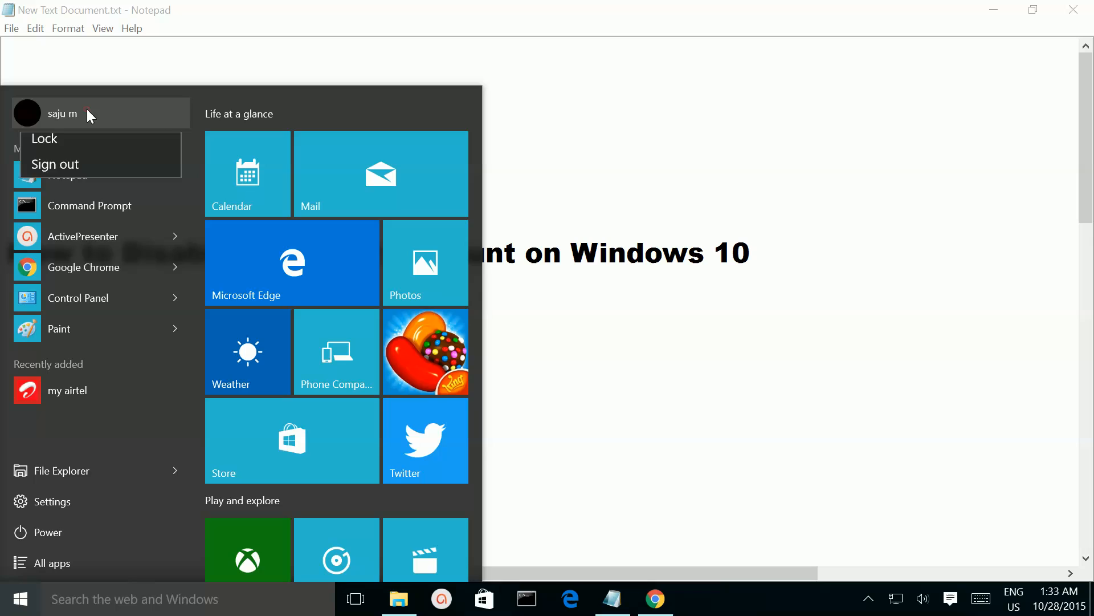
{"action": "left_click", "coordinate": [62, 113]}
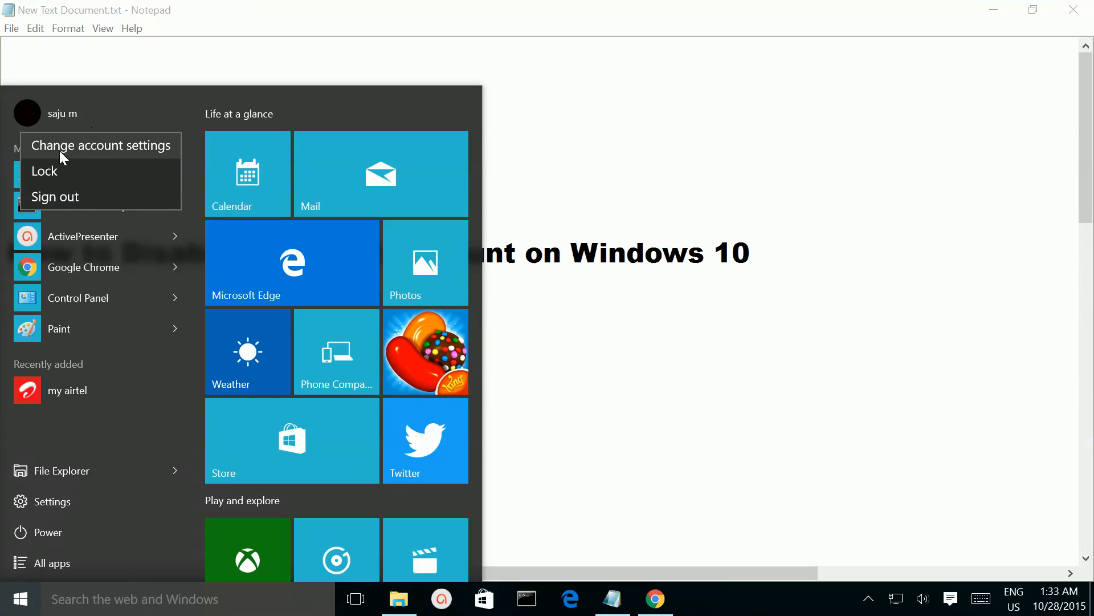
{"action": "mouse_move", "coordinate": [147, 158]}
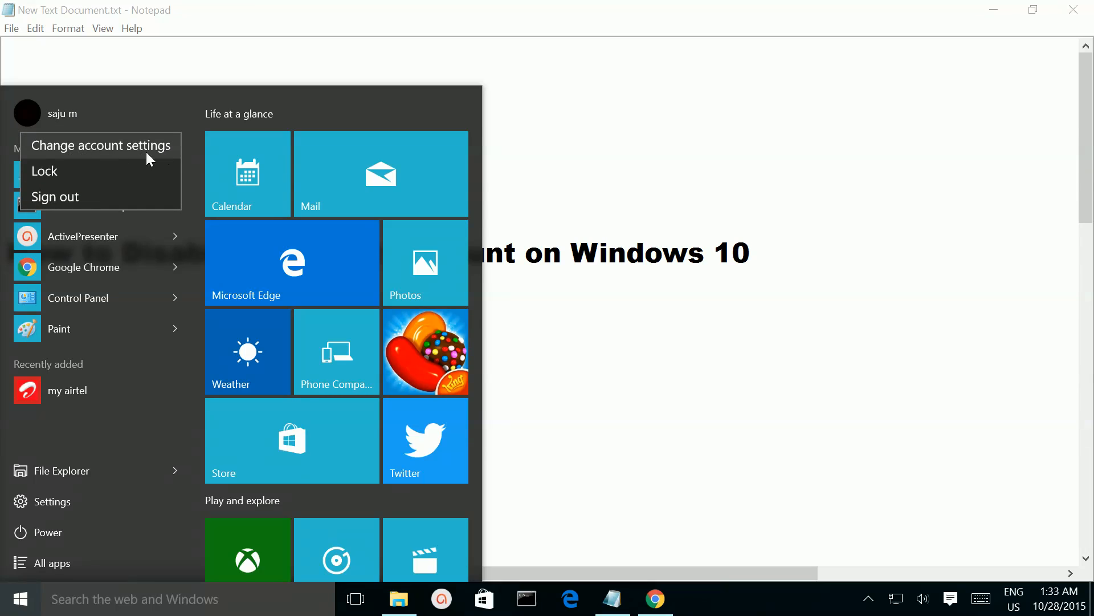
Go to Settings > Accounts > Your account for the current Microsoft account.
{"action": "left_click", "coordinate": [101, 145]}
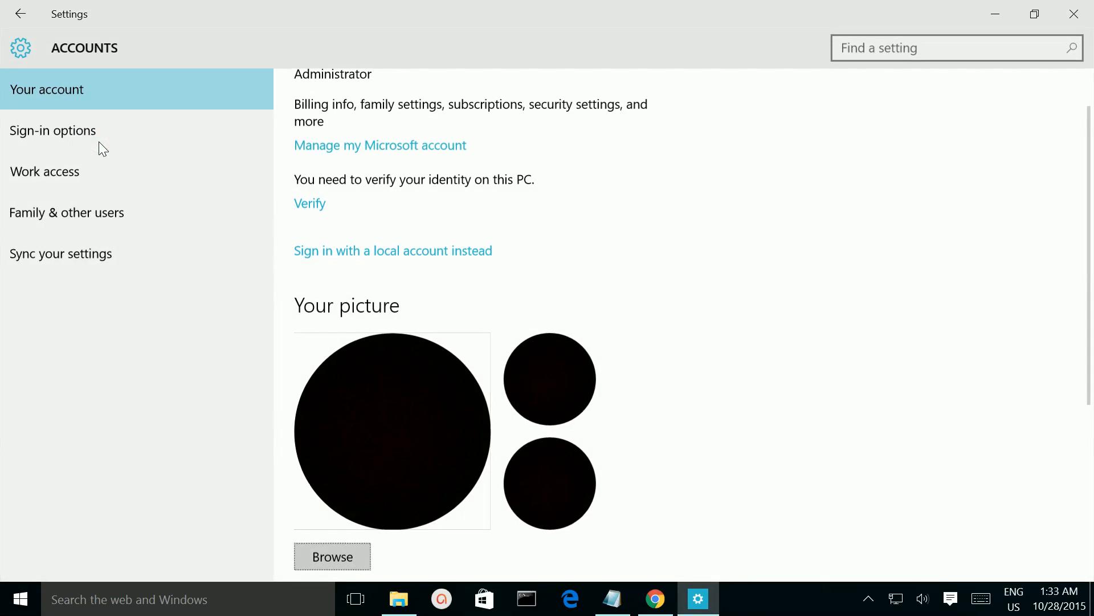
{"action": "scroll", "scroll_direction": "up", "scroll_amount": 3}
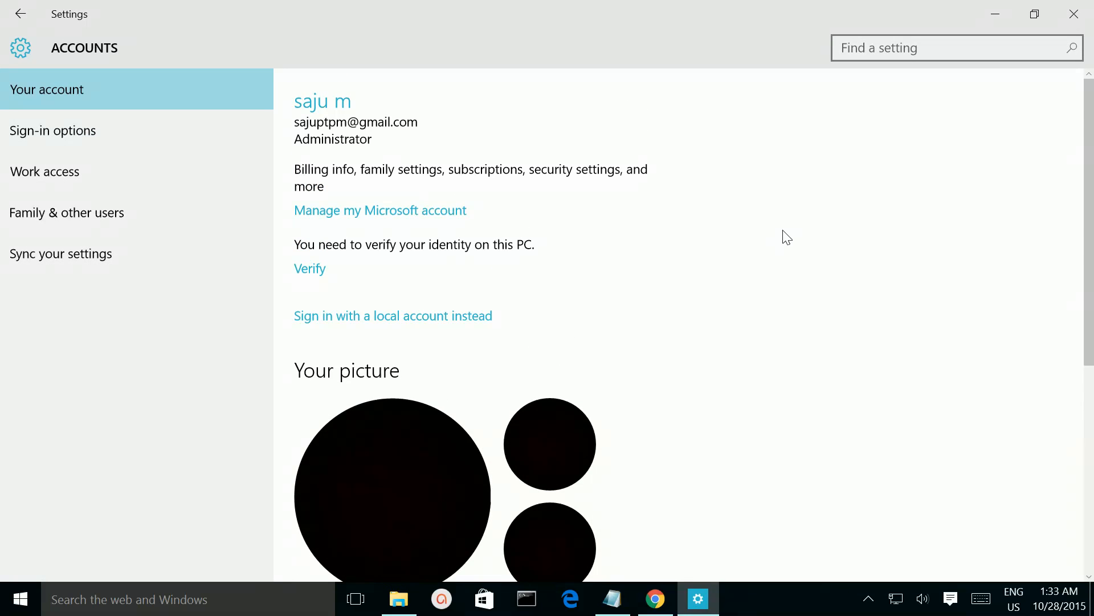
{"action": "mouse_move", "coordinate": [701, 264]}
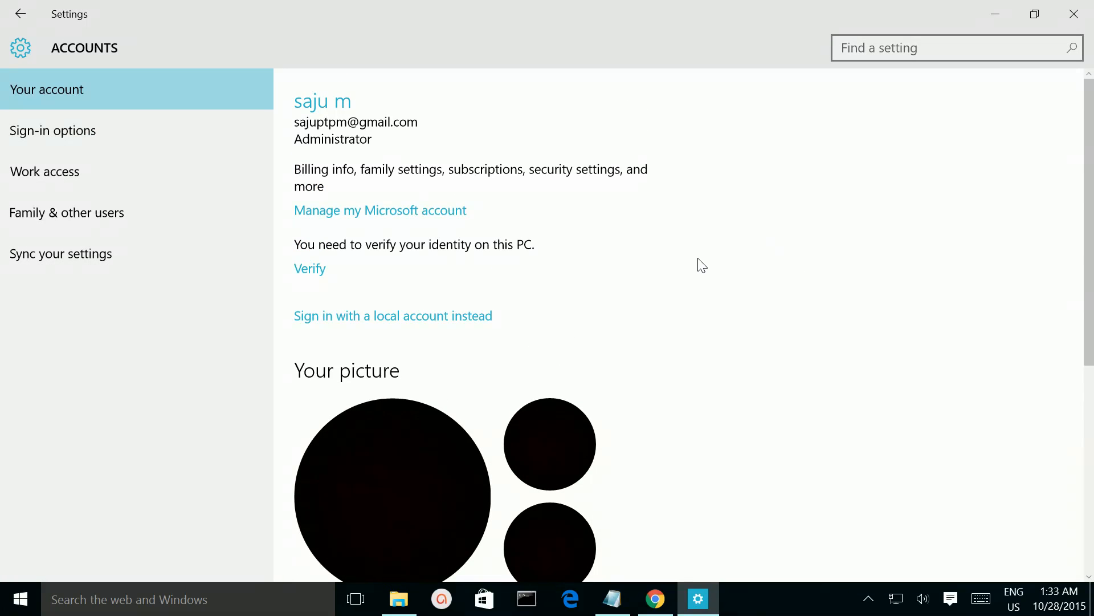
{"action": "mouse_move", "coordinate": [291, 319]}
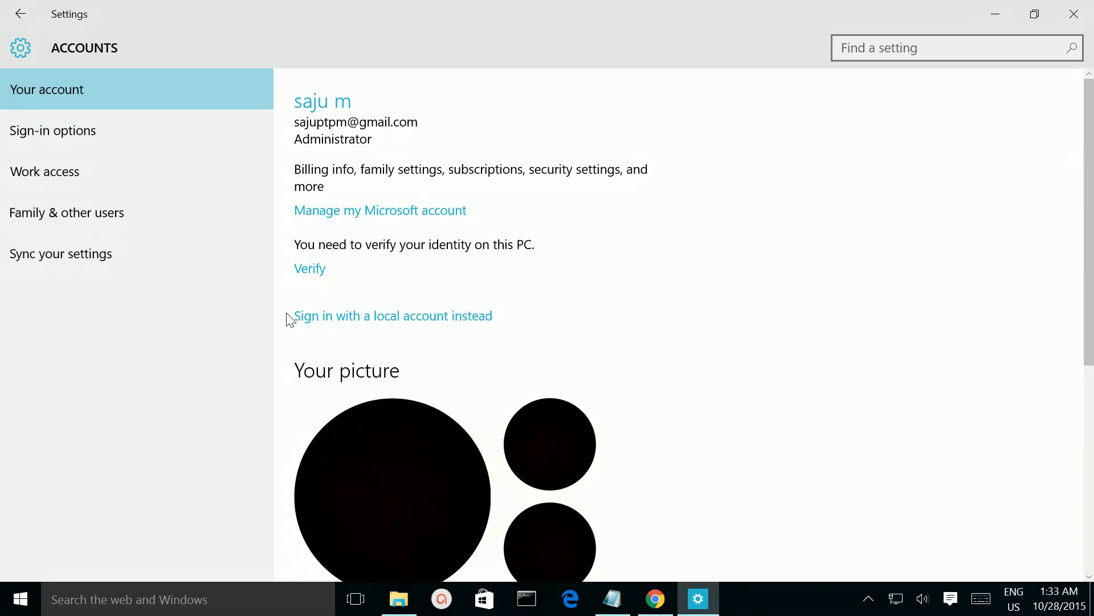
{"action": "mouse_move", "coordinate": [371, 341]}
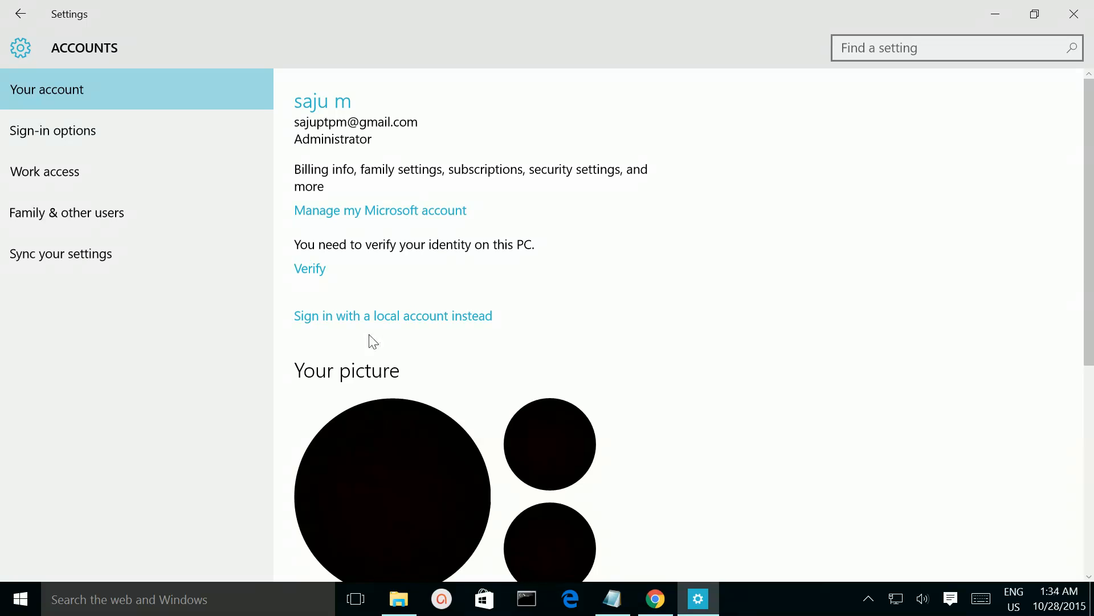
{"action": "mouse_move", "coordinate": [508, 315]}
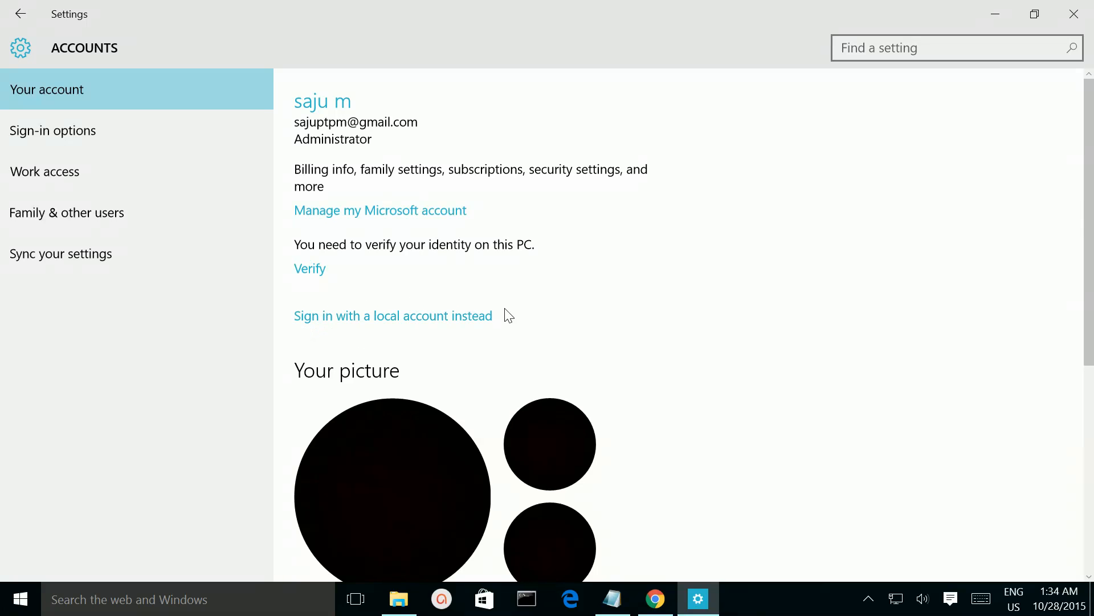
{"action": "mouse_move", "coordinate": [487, 306]}
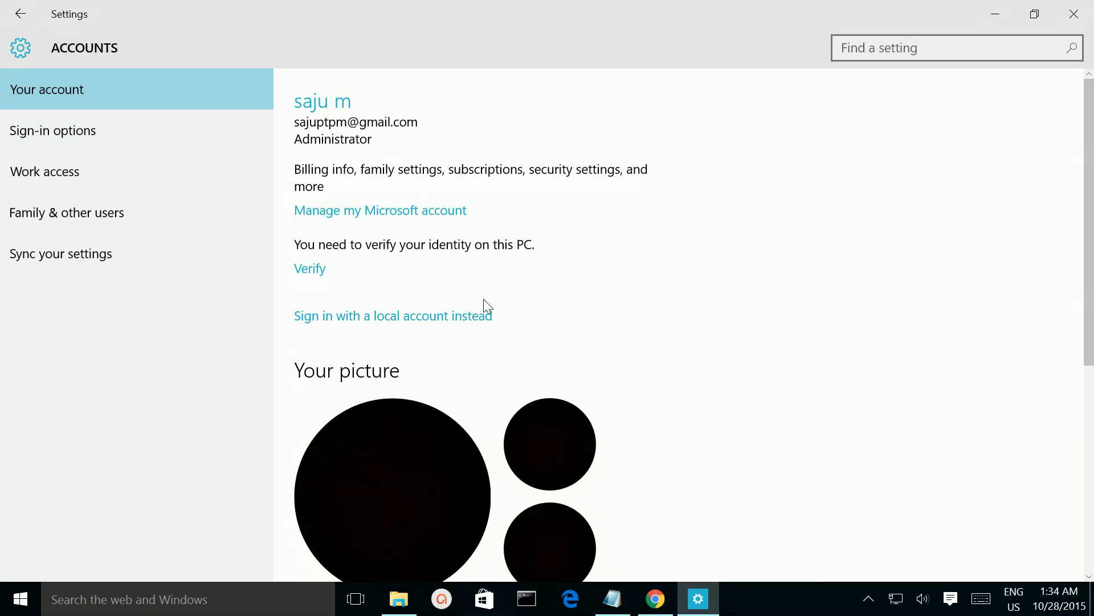
{"action": "mouse_move", "coordinate": [391, 321]}
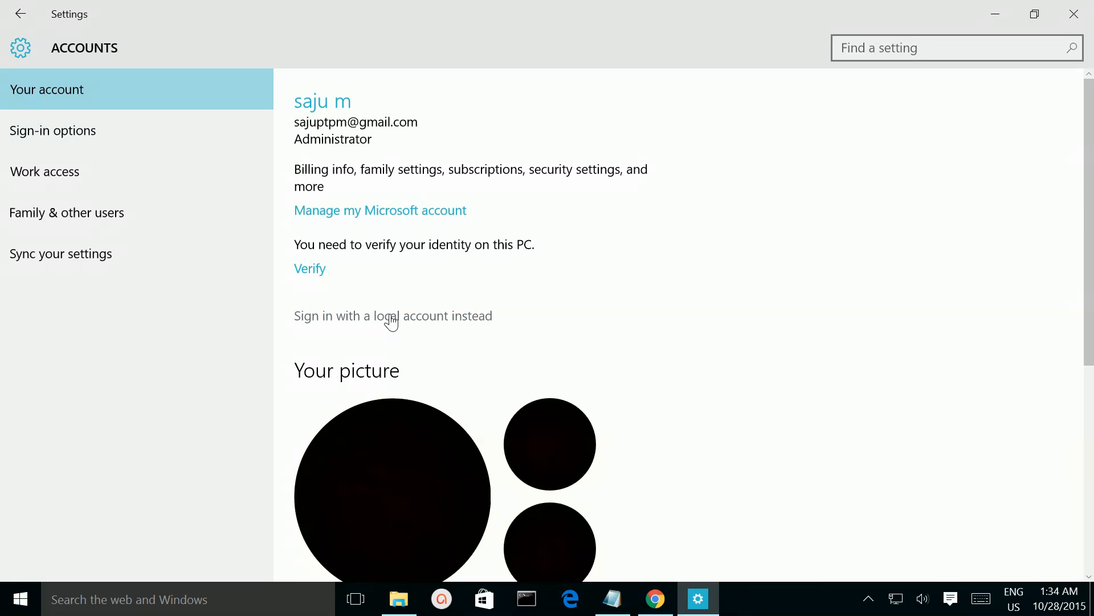
Start 'Sign in with a local account instead' and verify the current password to continue.
{"action": "left_click", "coordinate": [393, 316]}
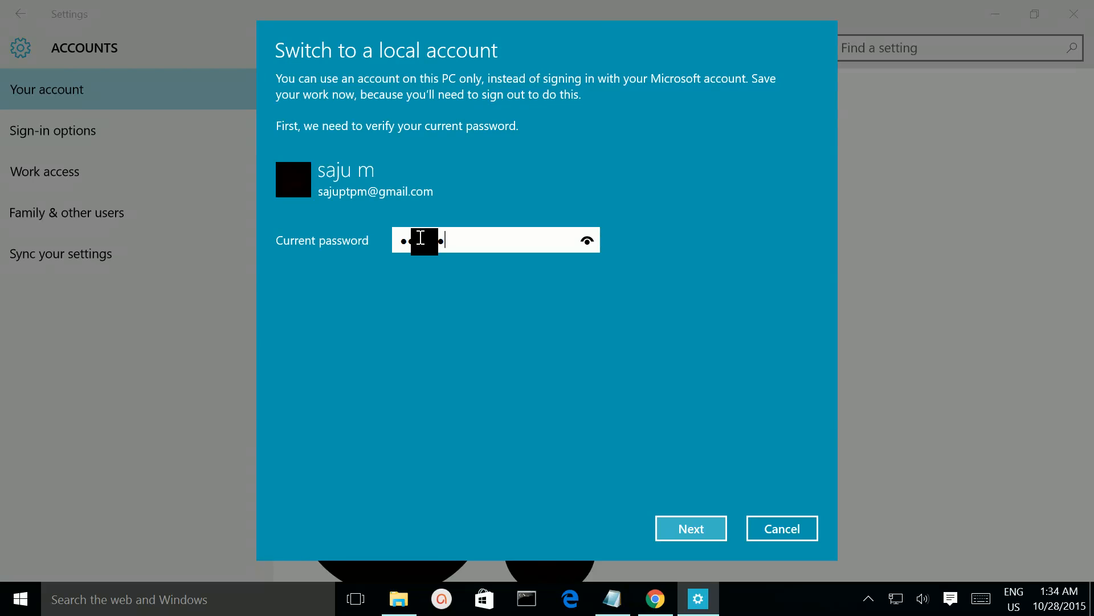
{"action": "type", "text": "password"}
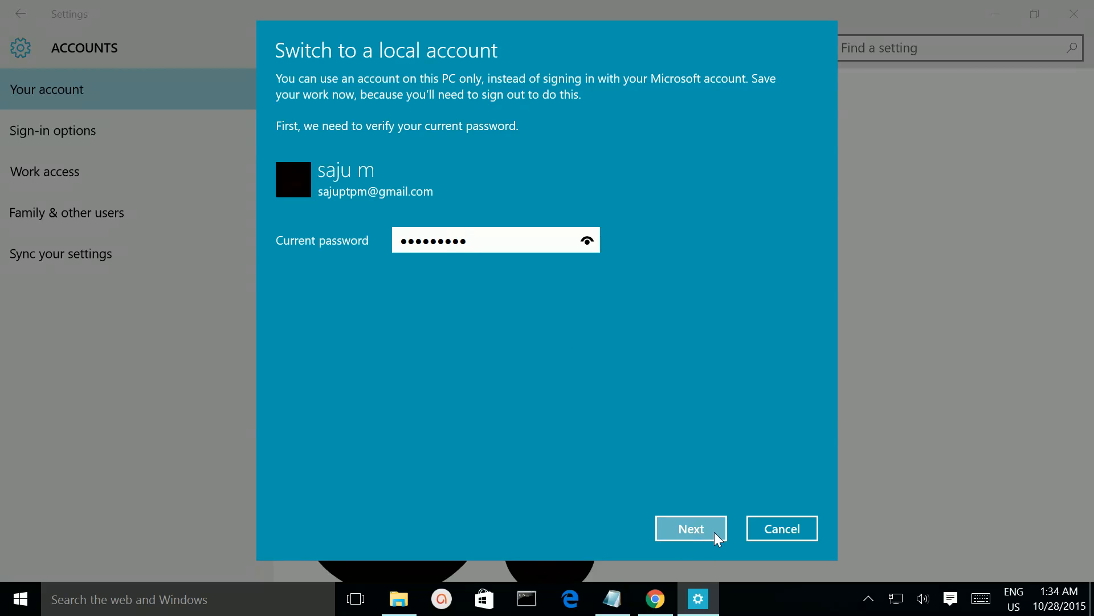
{"action": "left_click", "coordinate": [691, 528]}
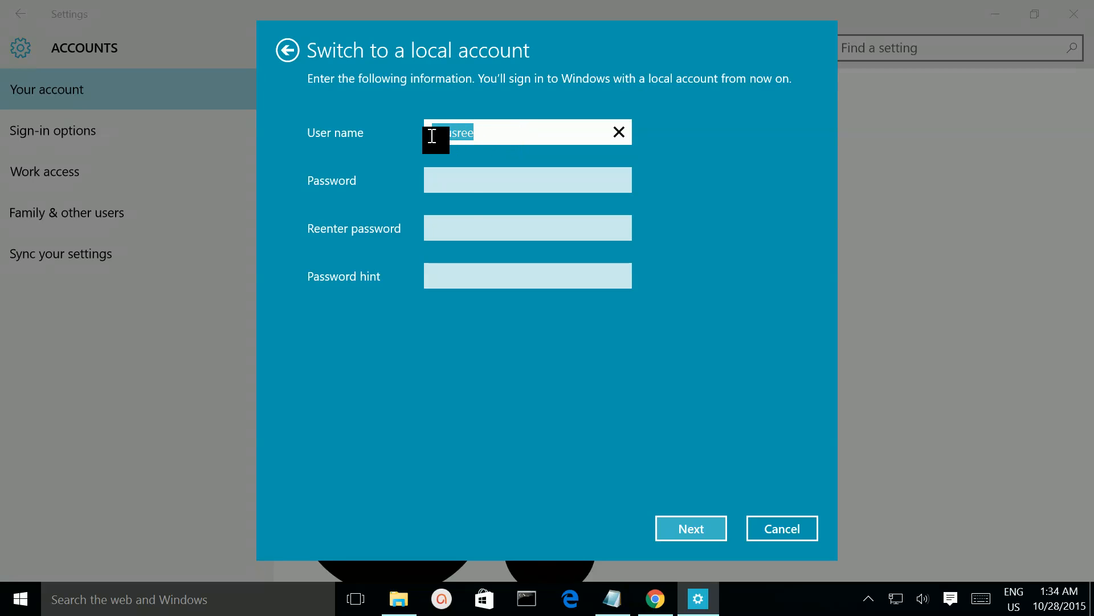
Move through the Password and Password hint fields, returning to the User name entry 'anusree'.
{"action": "left_click", "coordinate": [526, 227]}
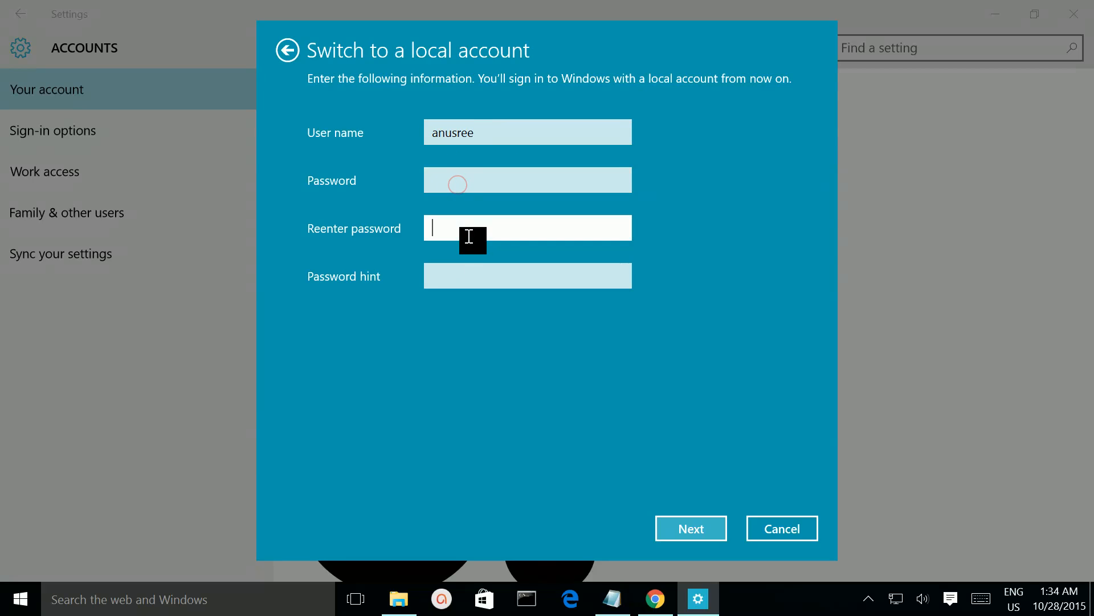
{"action": "left_click", "coordinate": [527, 179]}
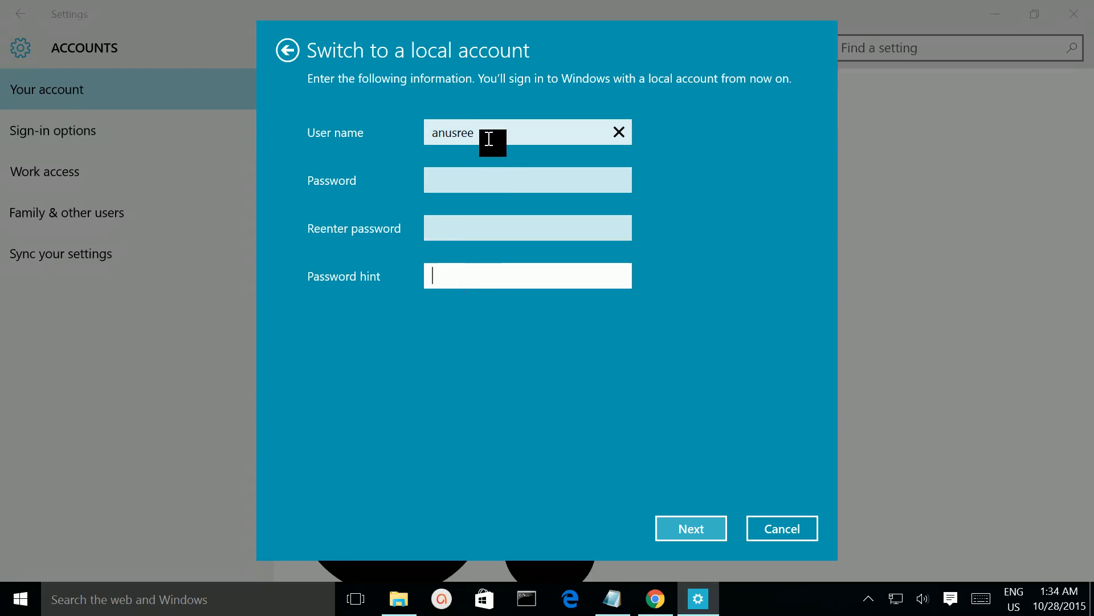
{"action": "left_click", "coordinate": [453, 132]}
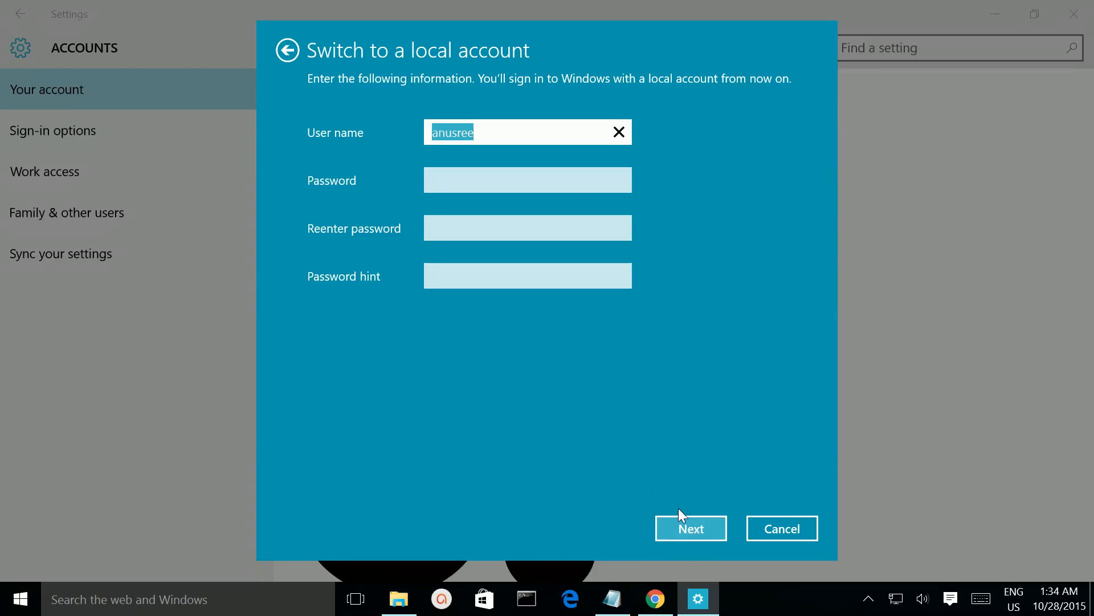
Advance to the confirmation page showing local account 'anusree' with Sign out and finish.
{"action": "left_click", "coordinate": [690, 528]}
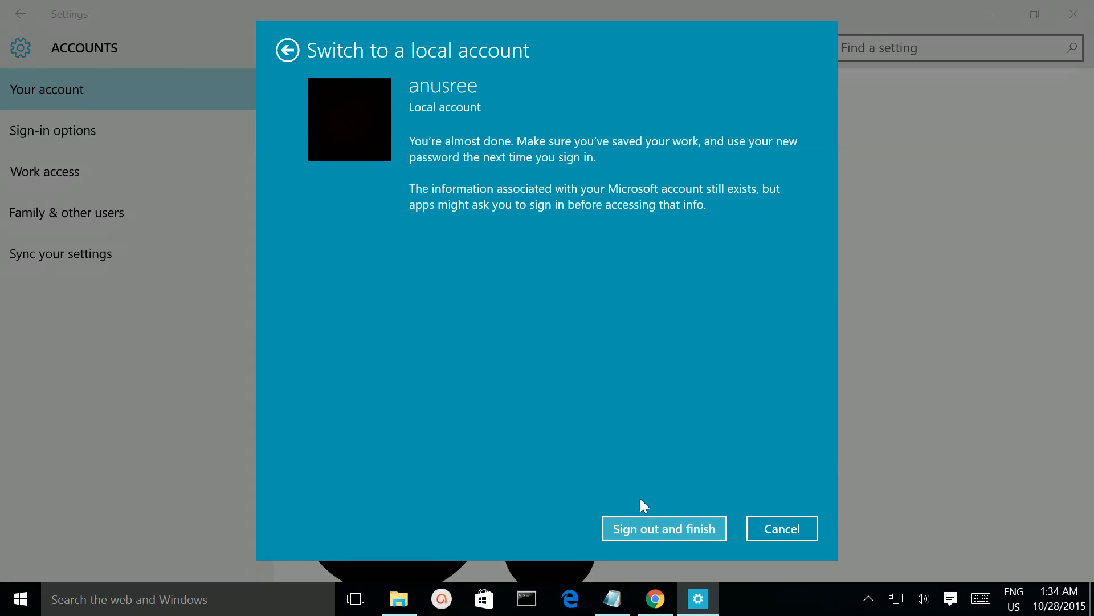
{"action": "mouse_move", "coordinate": [648, 561]}
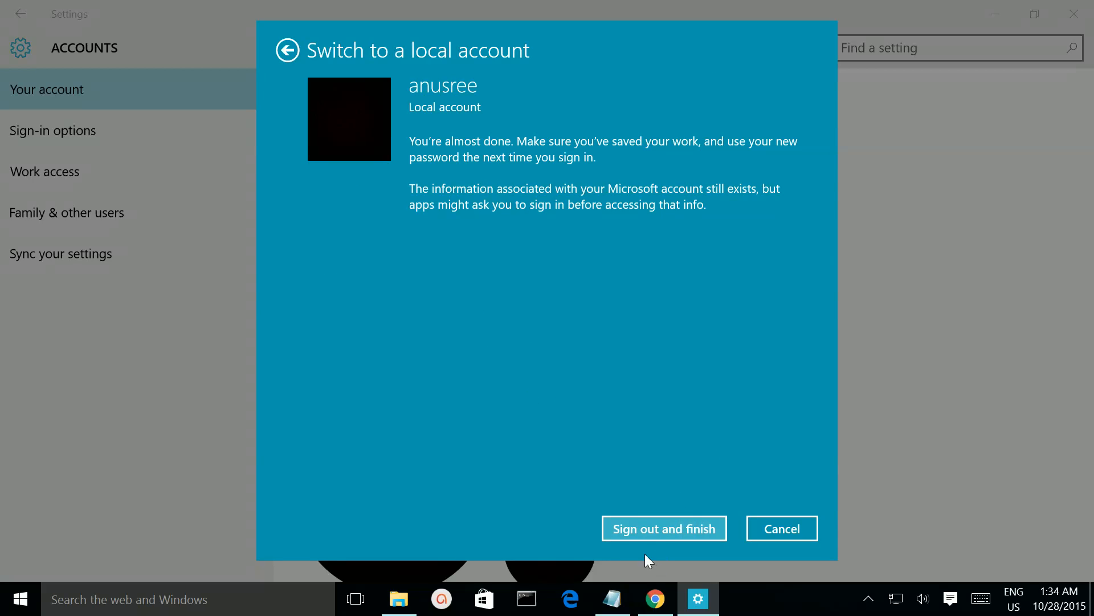
{"action": "mouse_move", "coordinate": [694, 509]}
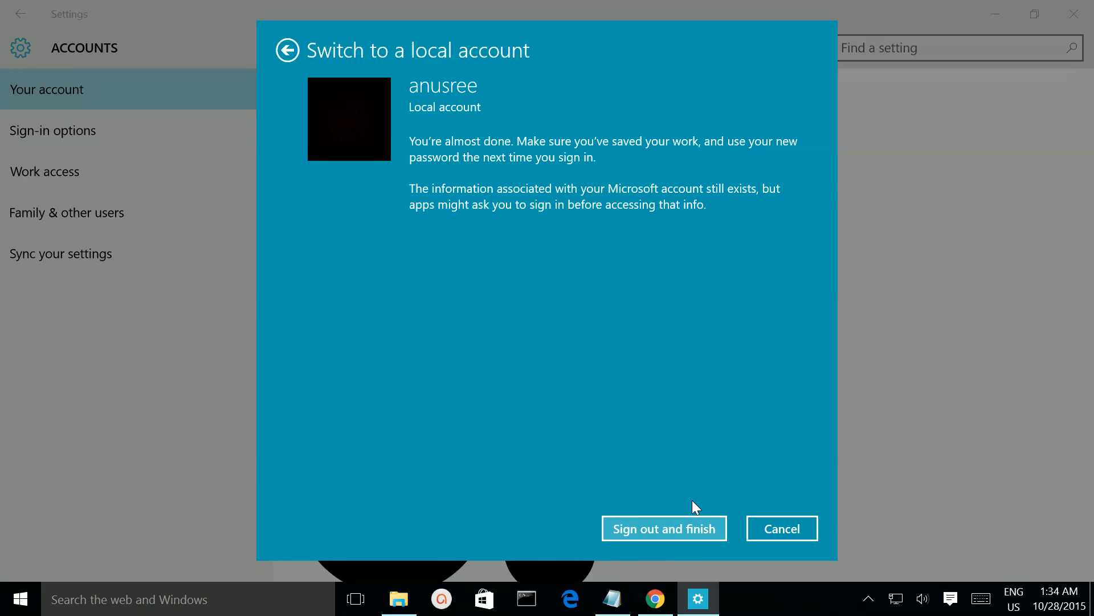
{"action": "mouse_move", "coordinate": [661, 498]}
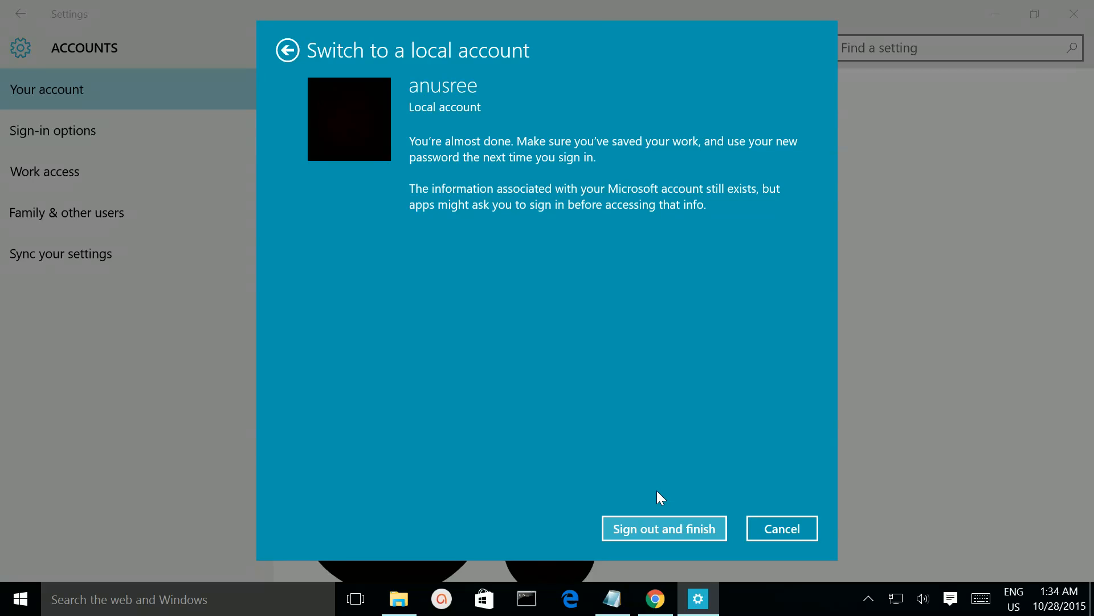
{"action": "mouse_move", "coordinate": [654, 488]}
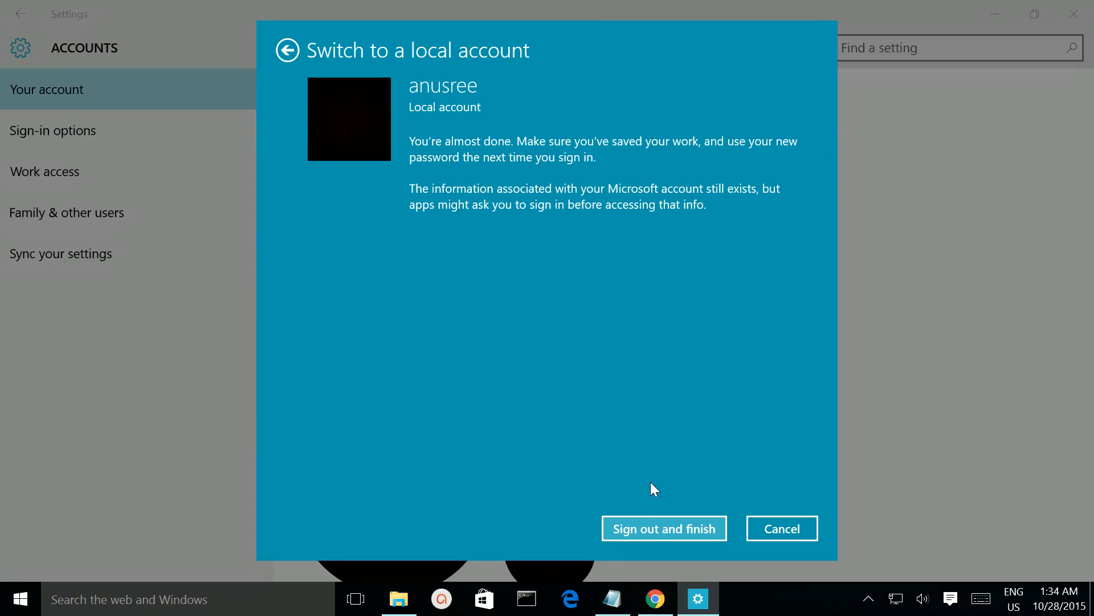